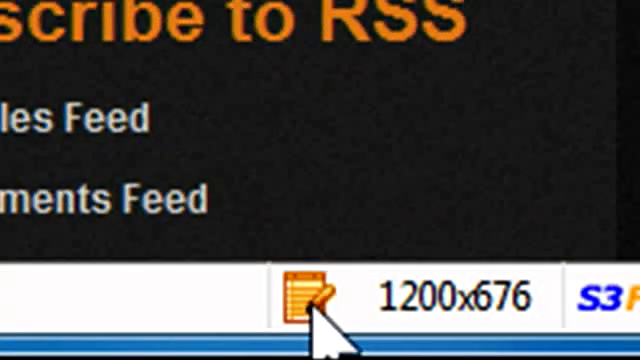
- Start the Account Wizard with the blog URL stedside.xanga.com and continue to login
{"action": "left_click", "coordinate": [310, 292]}
{"action": "type", "text": "http://fro"}
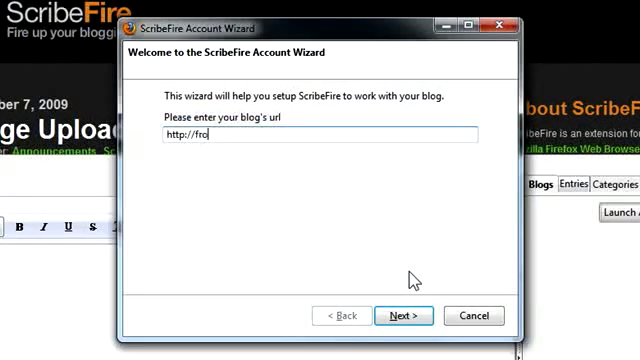
{"action": "type", "text": "stedside."}
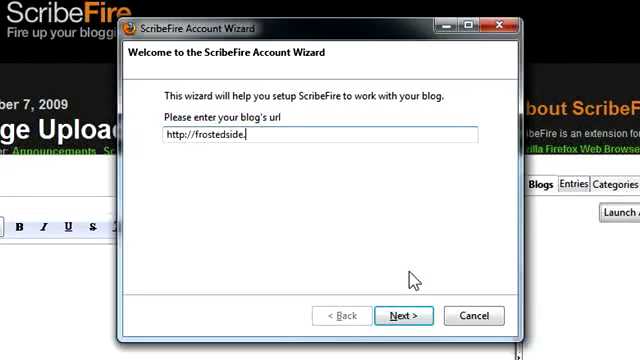
{"action": "type", "text": ".xanga.com"}
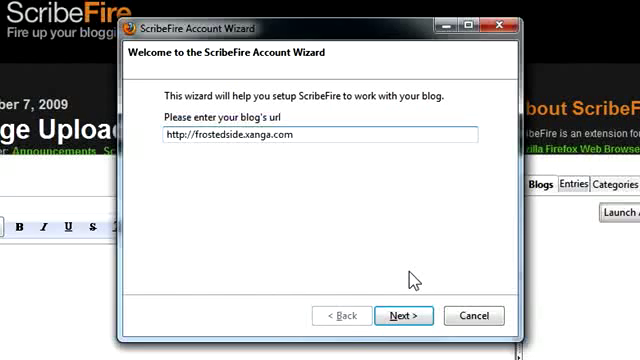
{"action": "left_click", "coordinate": [404, 316]}
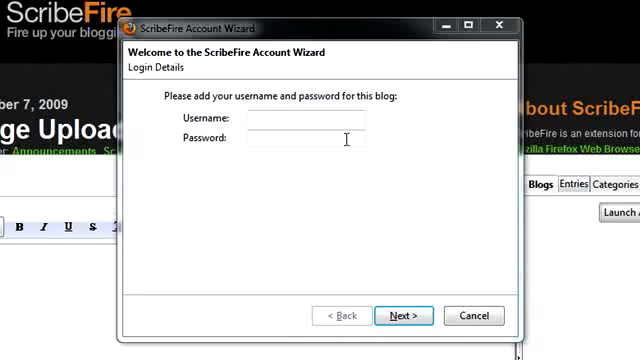
- Enter the username 'frostedside' with its password and confirm adding the found Xanga blog
{"action": "type", "text": "frostedsid"}
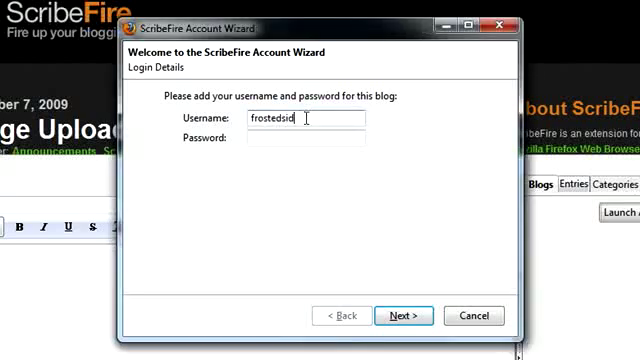
{"action": "type", "text": "e"}
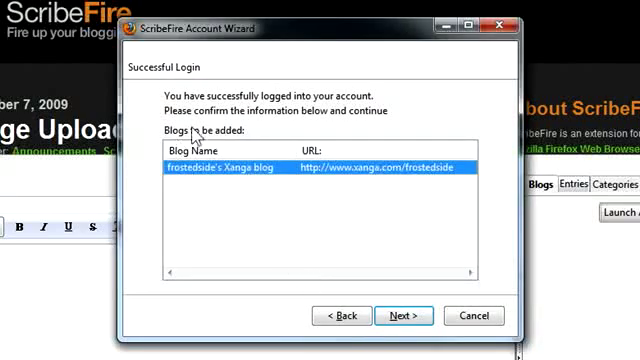
{"action": "mouse_move", "coordinate": [378, 284]}
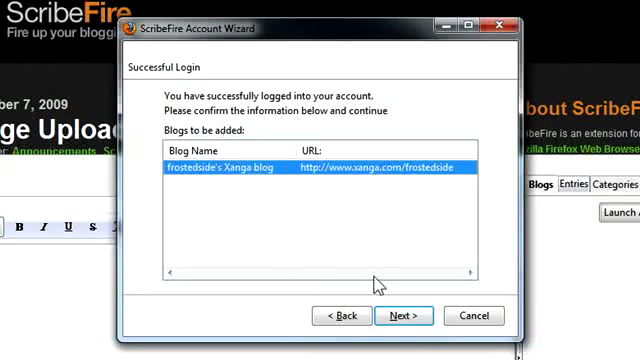
{"action": "left_click", "coordinate": [404, 316]}
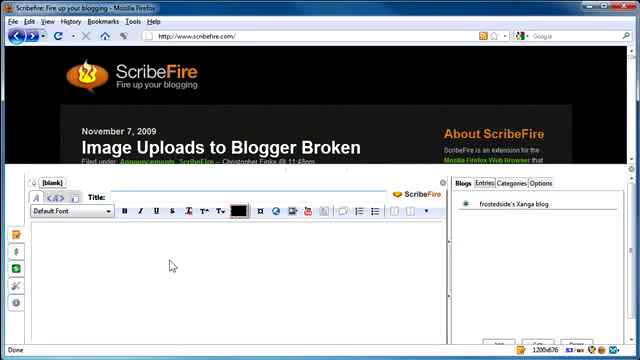
- Title the post 'test post', write the body 'This is a test post', and glance at the text colour palette
{"action": "type", "text": "test post"}
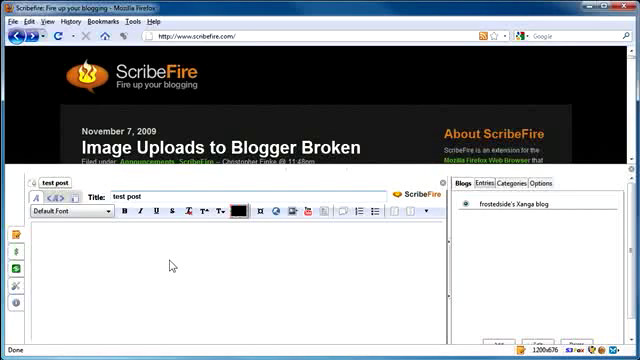
{"action": "type", "text": "This is a test post."}
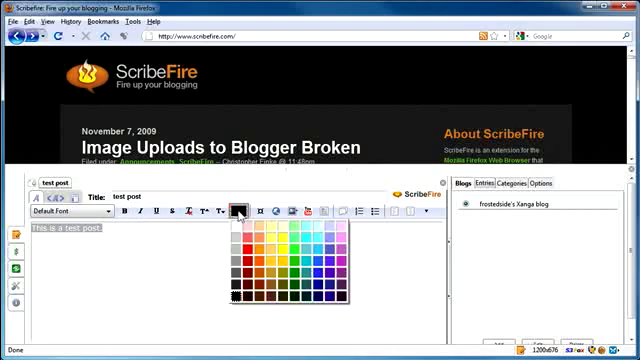
{"action": "left_click", "coordinate": [240, 212]}
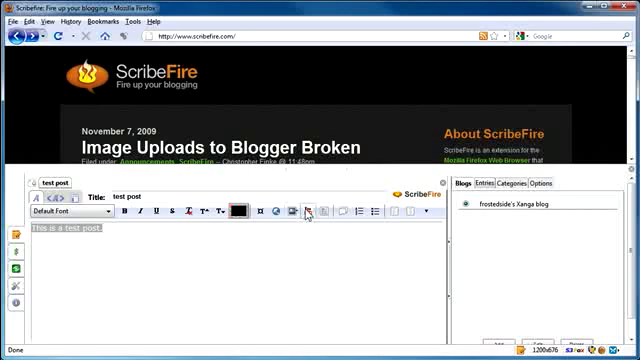
{"action": "left_click", "coordinate": [308, 210]}
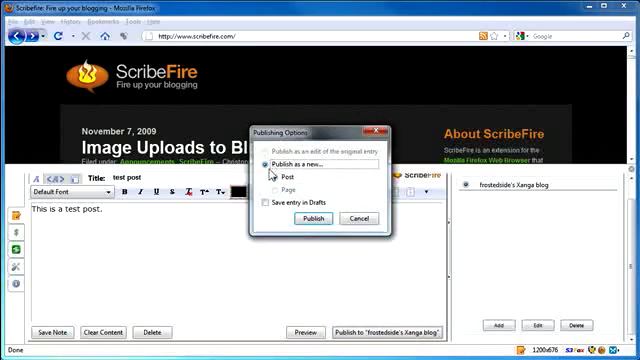
- Publish the test post as a new post to the Xanga blog
{"action": "left_click", "coordinate": [290, 218]}
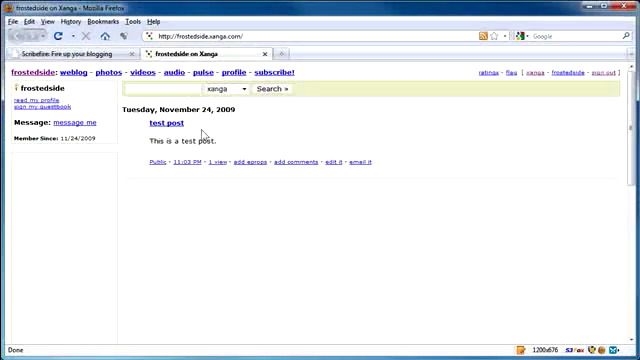
{"action": "mouse_move", "coordinate": [178, 264]}
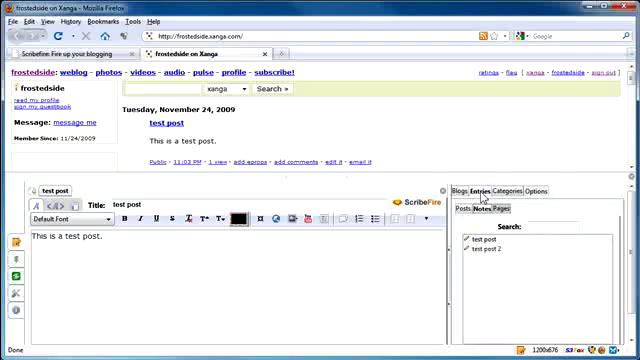
- Switch the right-hand panel from Entries to the Blogs list
{"action": "left_click", "coordinate": [520, 190]}
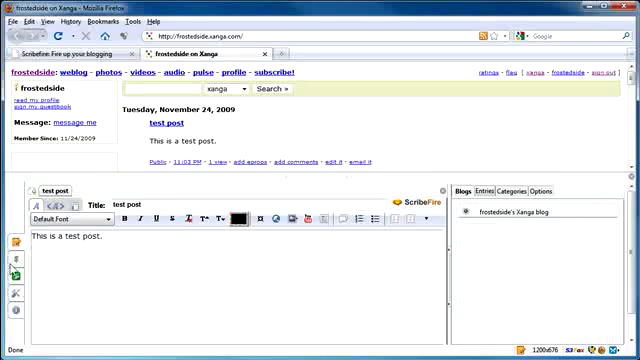
{"action": "mouse_move", "coordinate": [12, 264]}
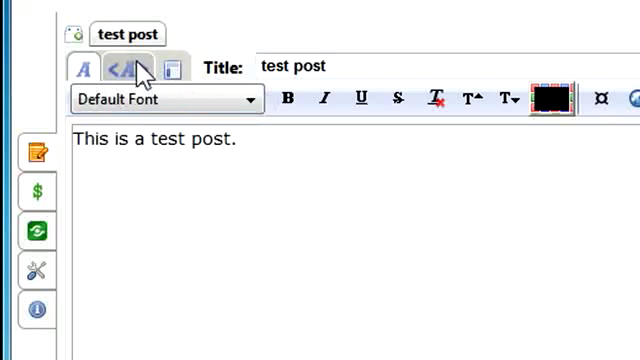
- Switch to Live Preview and answer the temporary-post confirmation prompt
{"action": "left_click", "coordinate": [128, 68]}
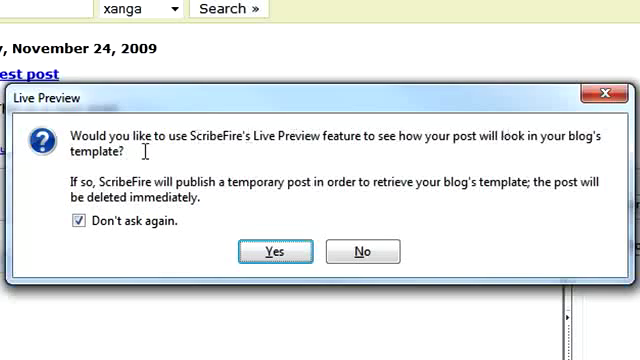
{"action": "left_click", "coordinate": [274, 250]}
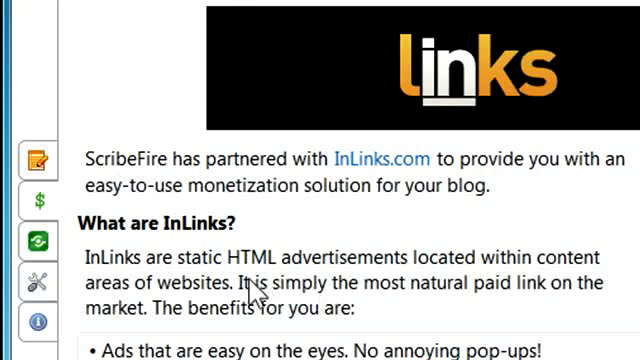
{"action": "mouse_move", "coordinate": [416, 298]}
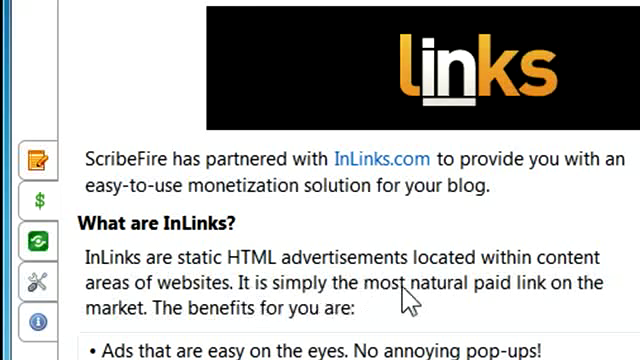
- Scroll through the InLinks monetization information in the $ side tab
{"action": "scroll", "scroll_direction": "down", "scroll_amount": 3}
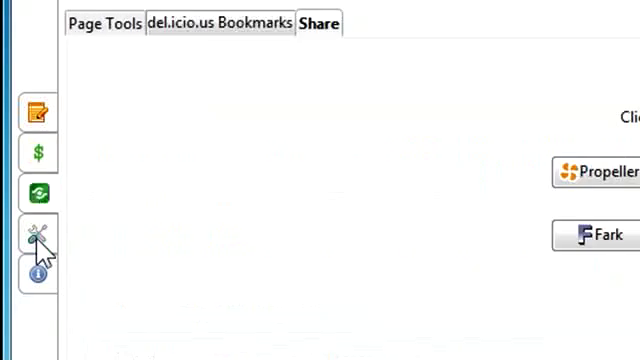
{"action": "mouse_move", "coordinate": [478, 128]}
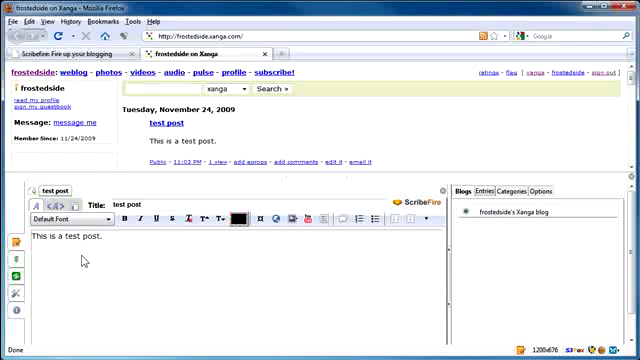
{"action": "mouse_move", "coordinate": [216, 252]}
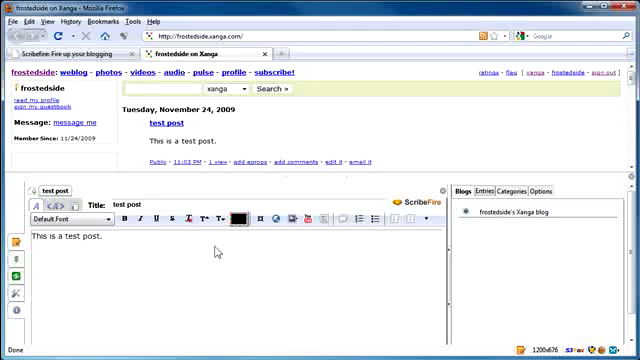